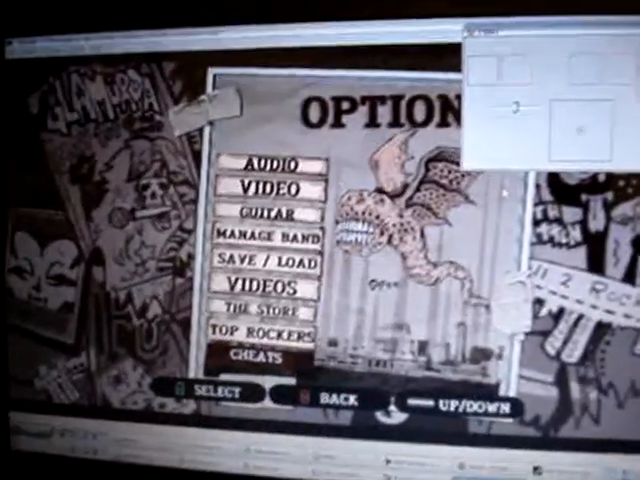
Step: From Options, enter the Cheats screen showing No Fail, Hyperspeed and other toggles set to Off
{"action": "left_click", "coordinate": [258, 352]}
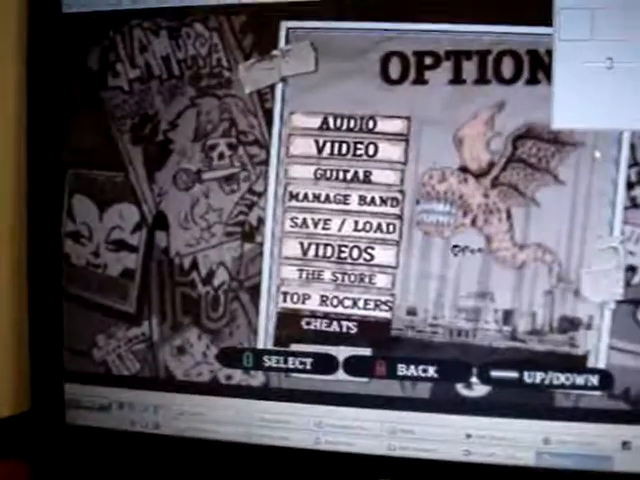
{"action": "left_click", "coordinate": [332, 324]}
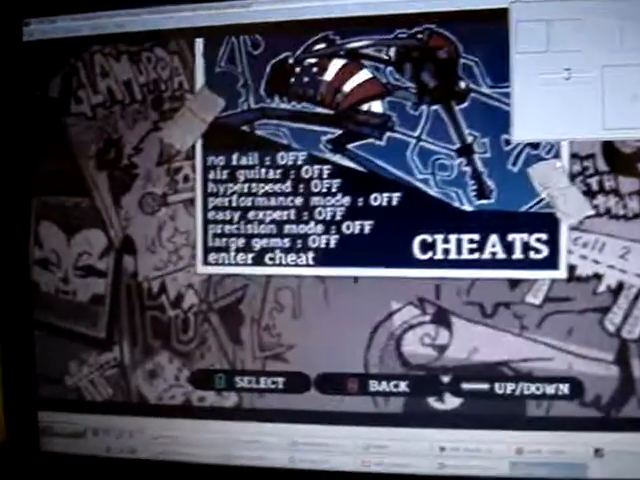